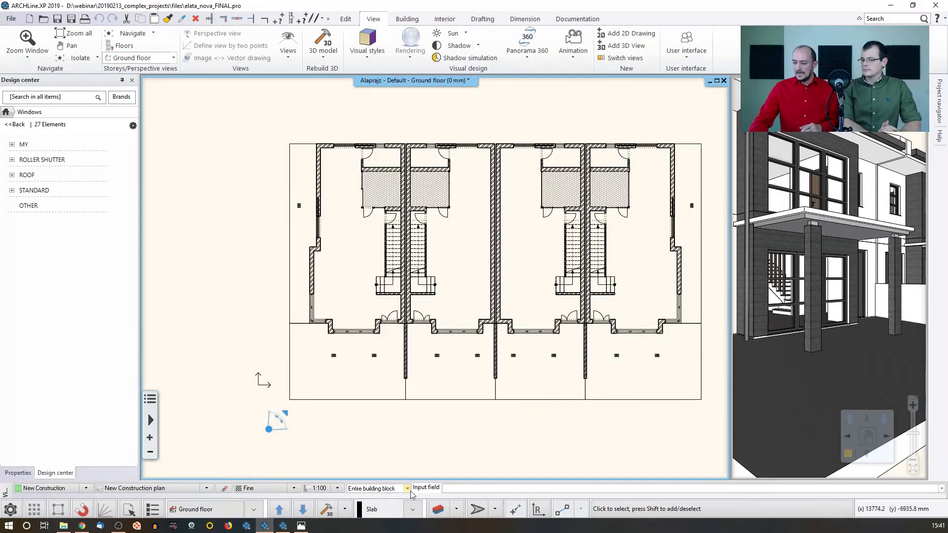
Switch the status bar building block display from Entire building block to My house.
left_click(407, 488)
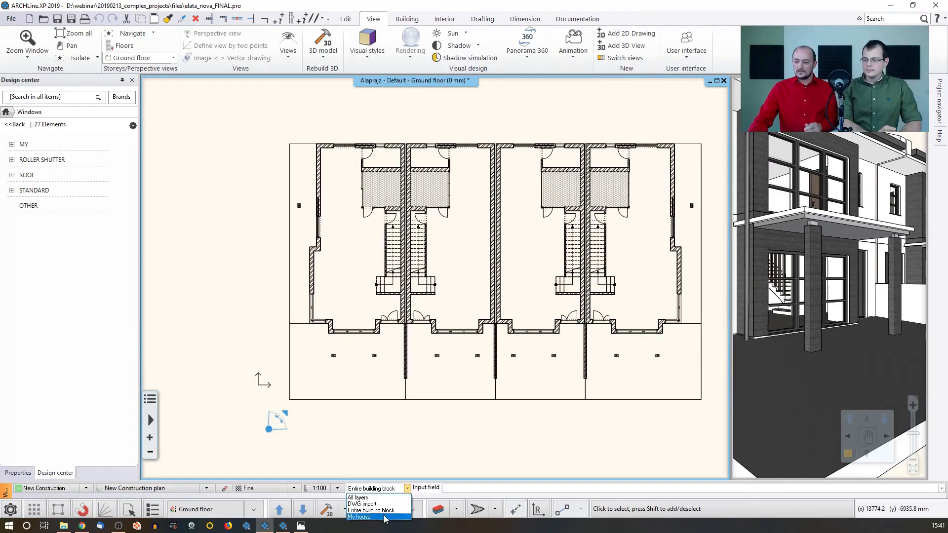
left_click(359, 516)
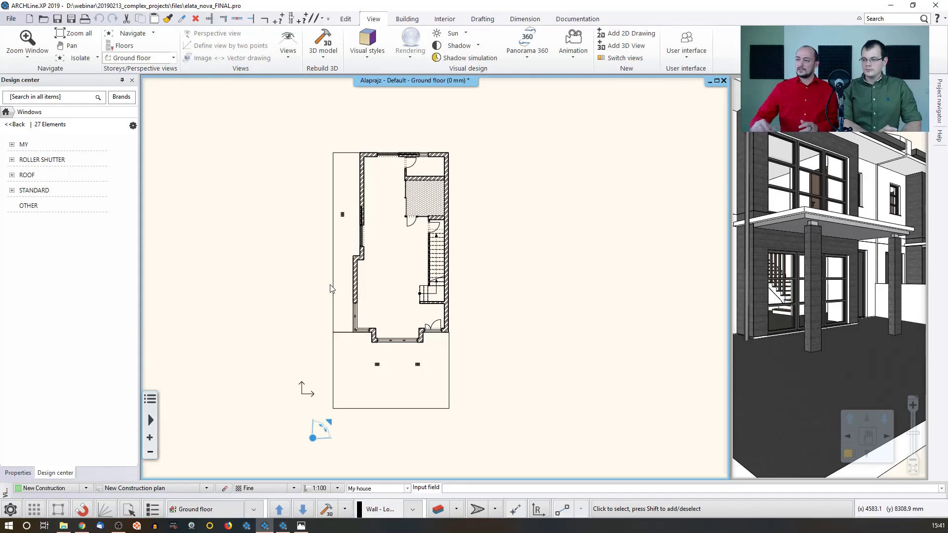
Start automatic dimensioning of all walls from the Dimension ribbon's Building dropdown.
left_click(407, 19)
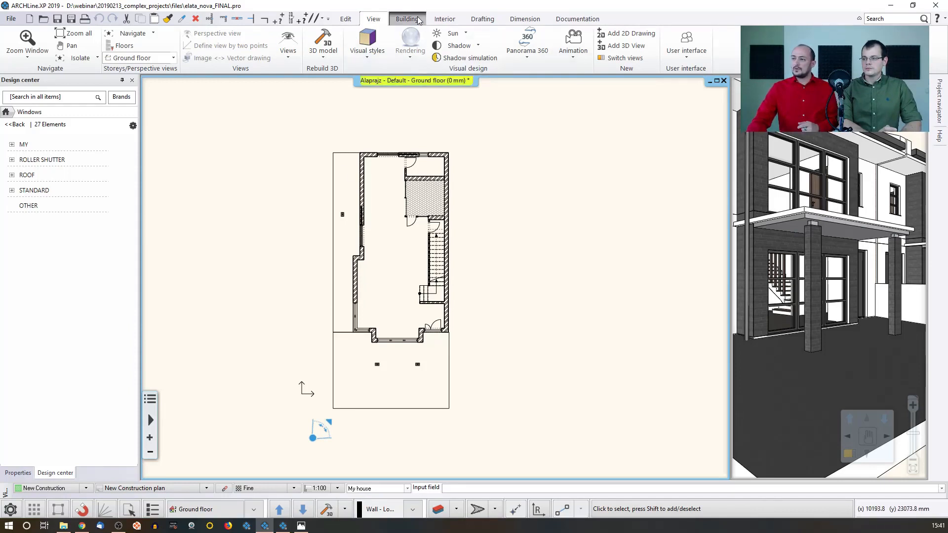
left_click(525, 19)
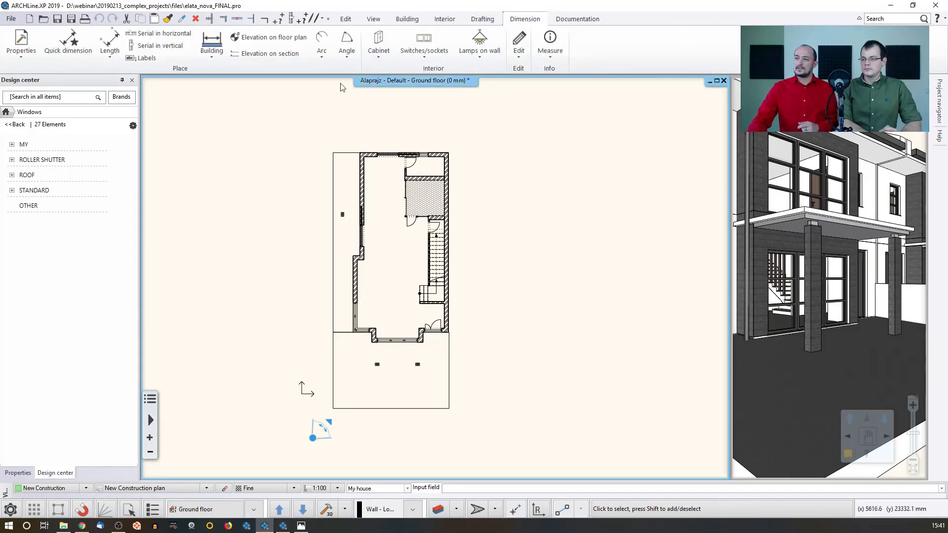
left_click(211, 41)
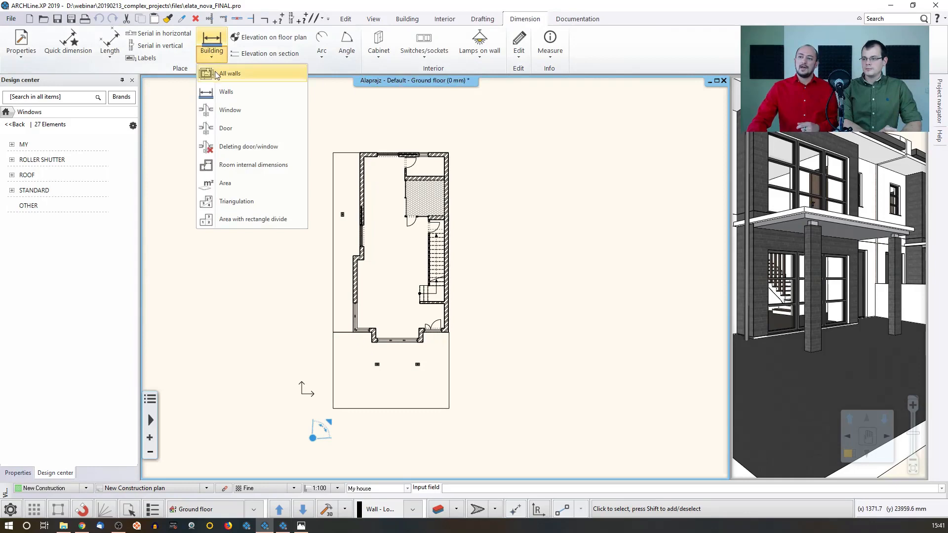
mouse_move(235, 80)
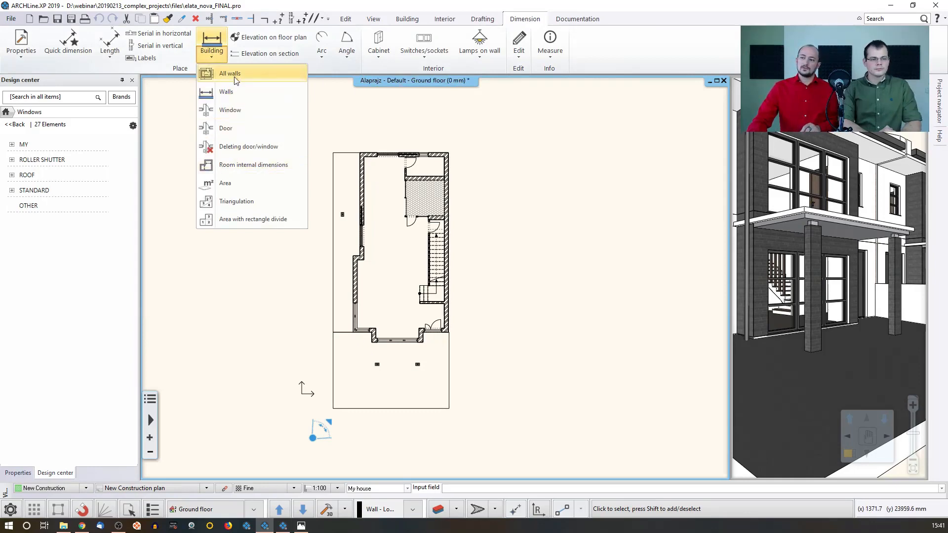
mouse_move(226, 91)
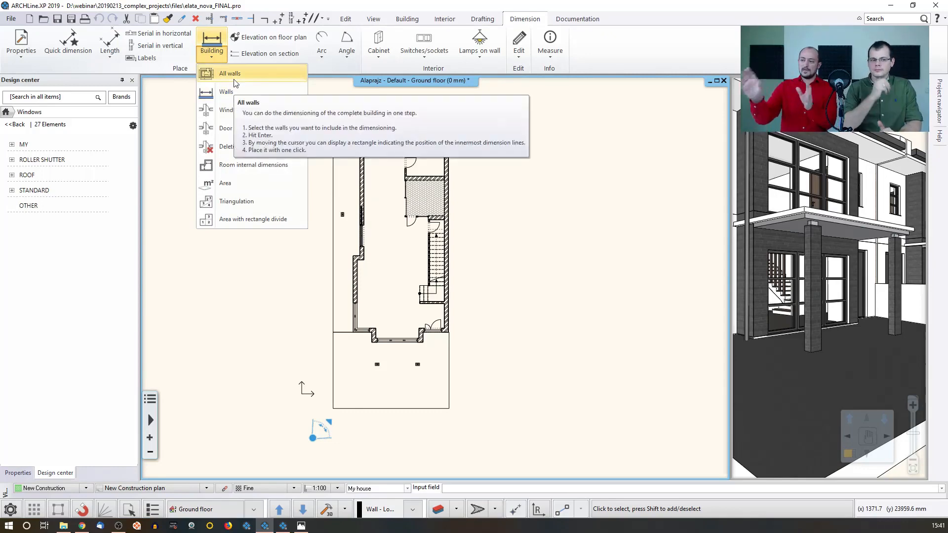
left_click(229, 73)
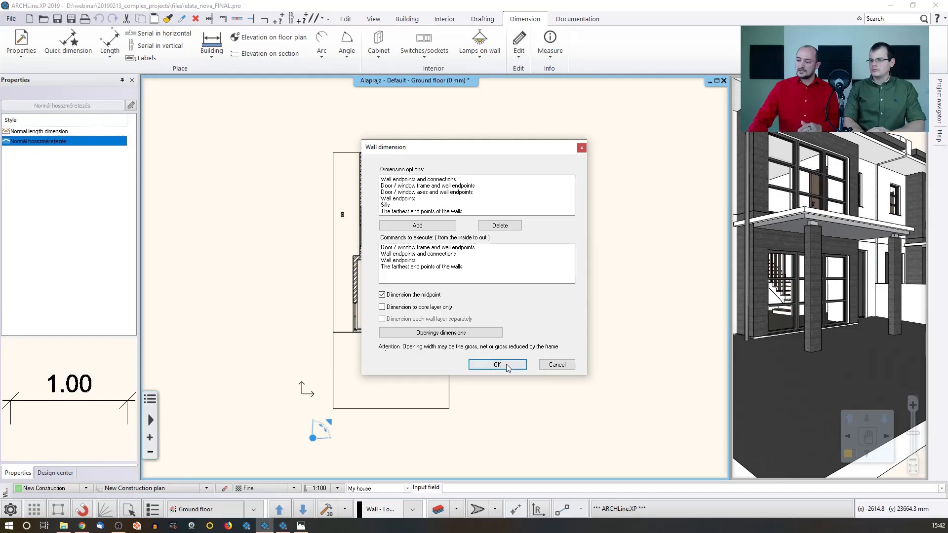
Confirm the Wall dimension dialog with midpoint dimensioning enabled, placing chains around the house.
left_click(496, 365)
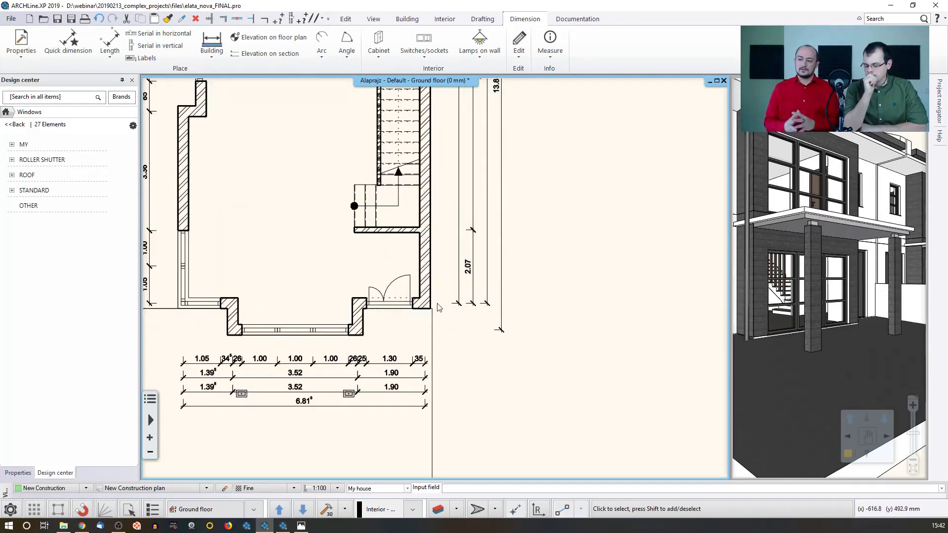
mouse_move(432, 313)
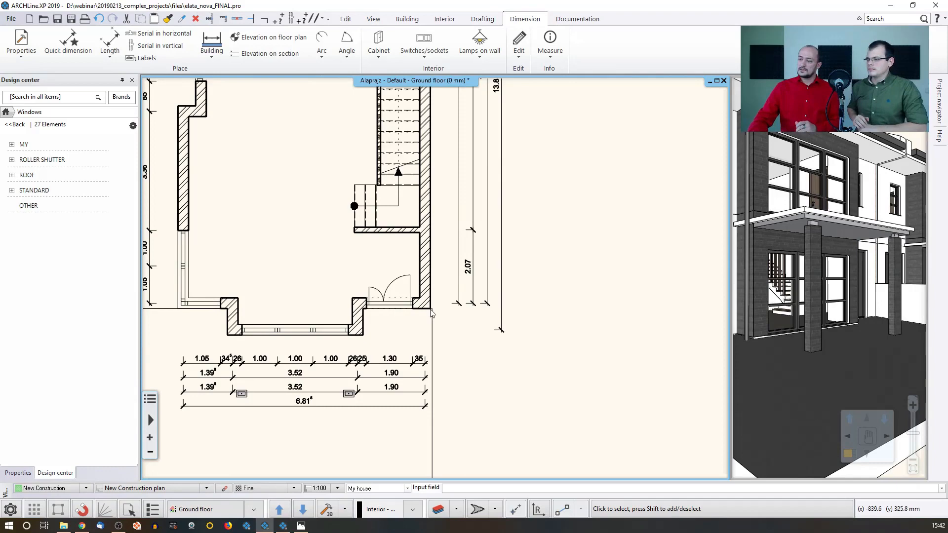
mouse_move(436, 313)
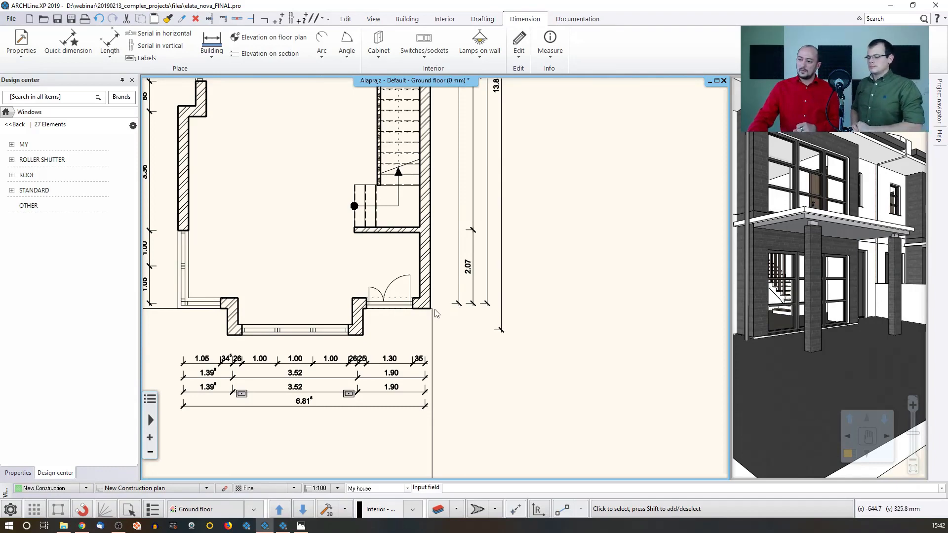
mouse_move(427, 310)
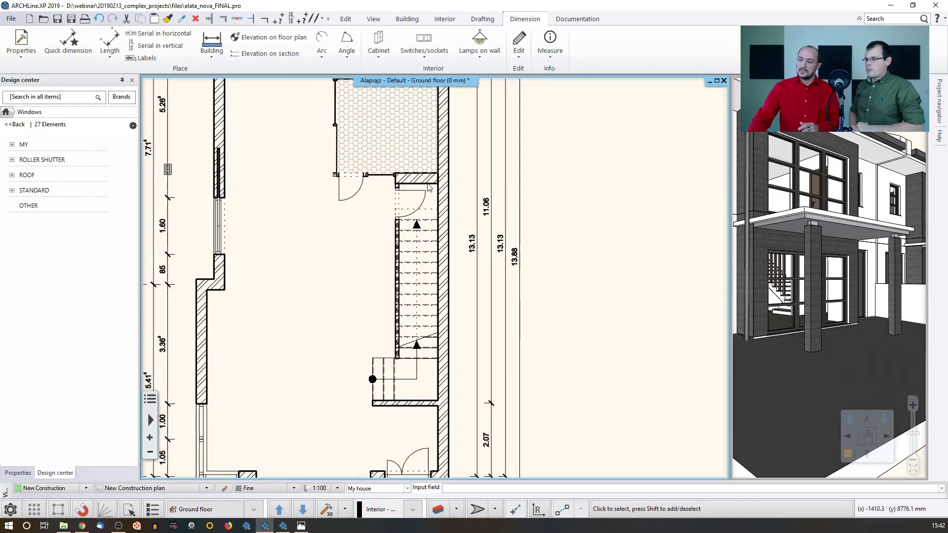
mouse_move(486, 185)
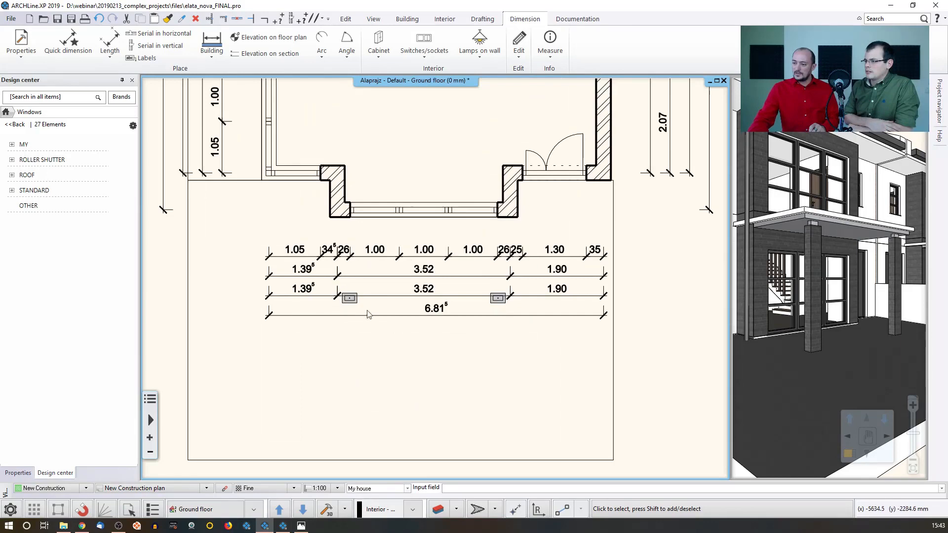
mouse_move(359, 303)
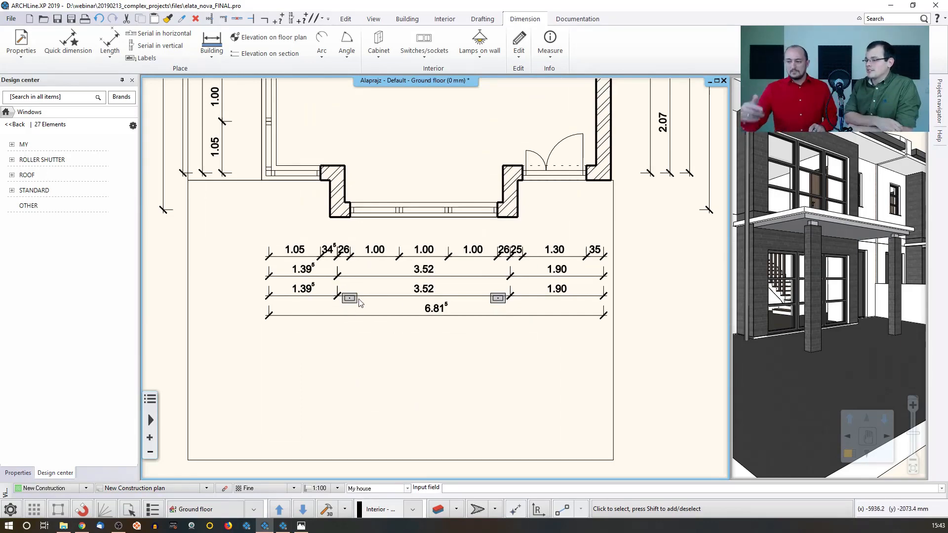
mouse_move(273, 184)
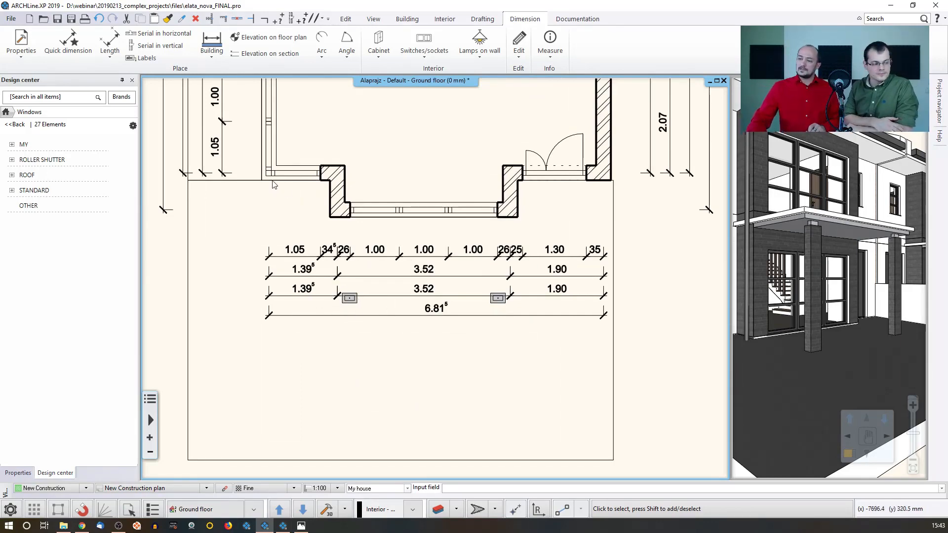
mouse_move(611, 207)
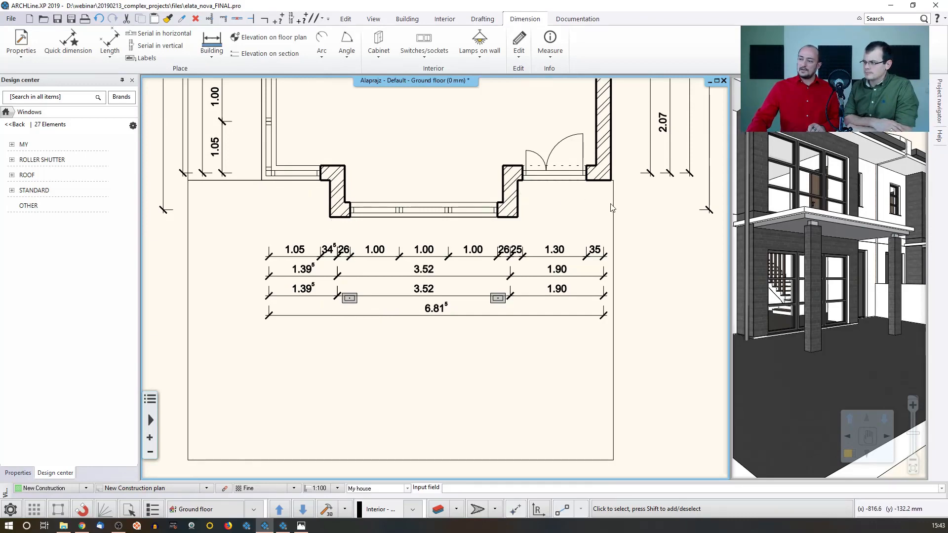
mouse_move(327, 297)
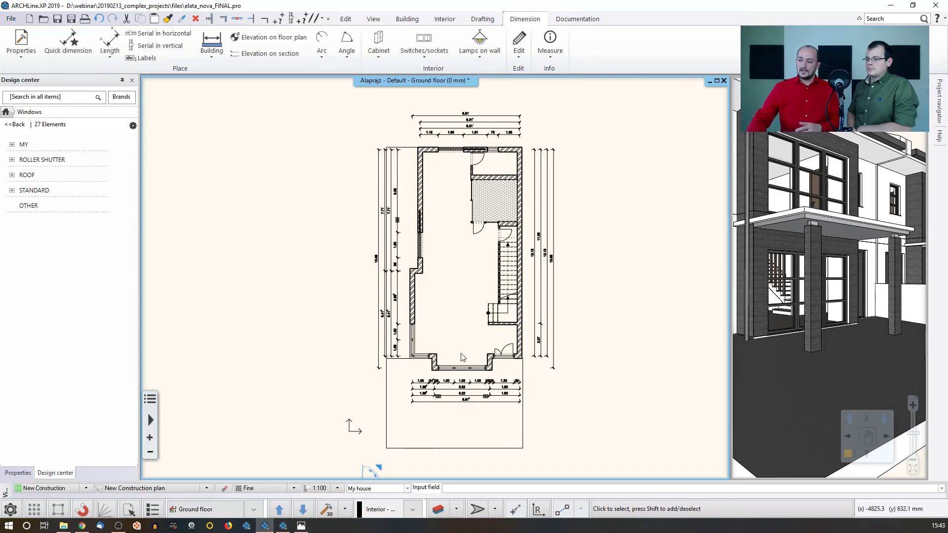
mouse_move(385, 368)
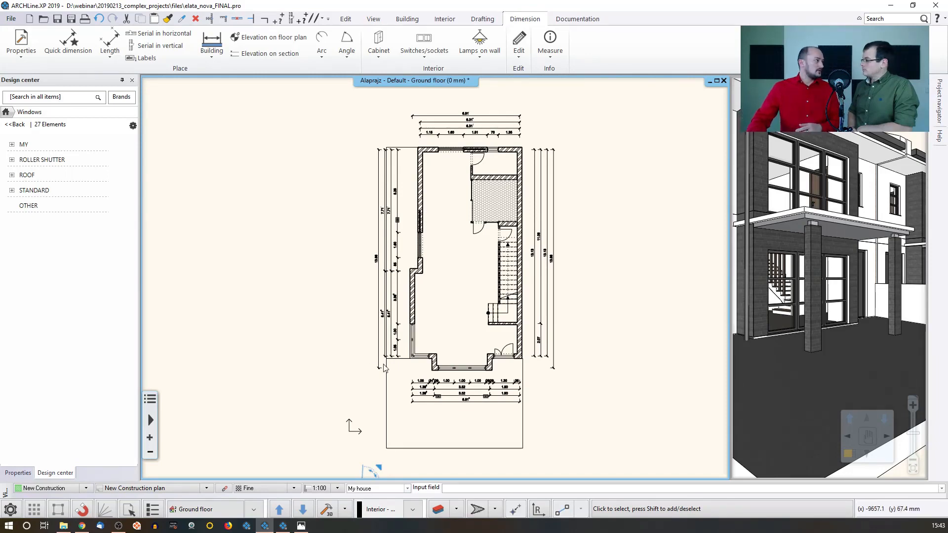